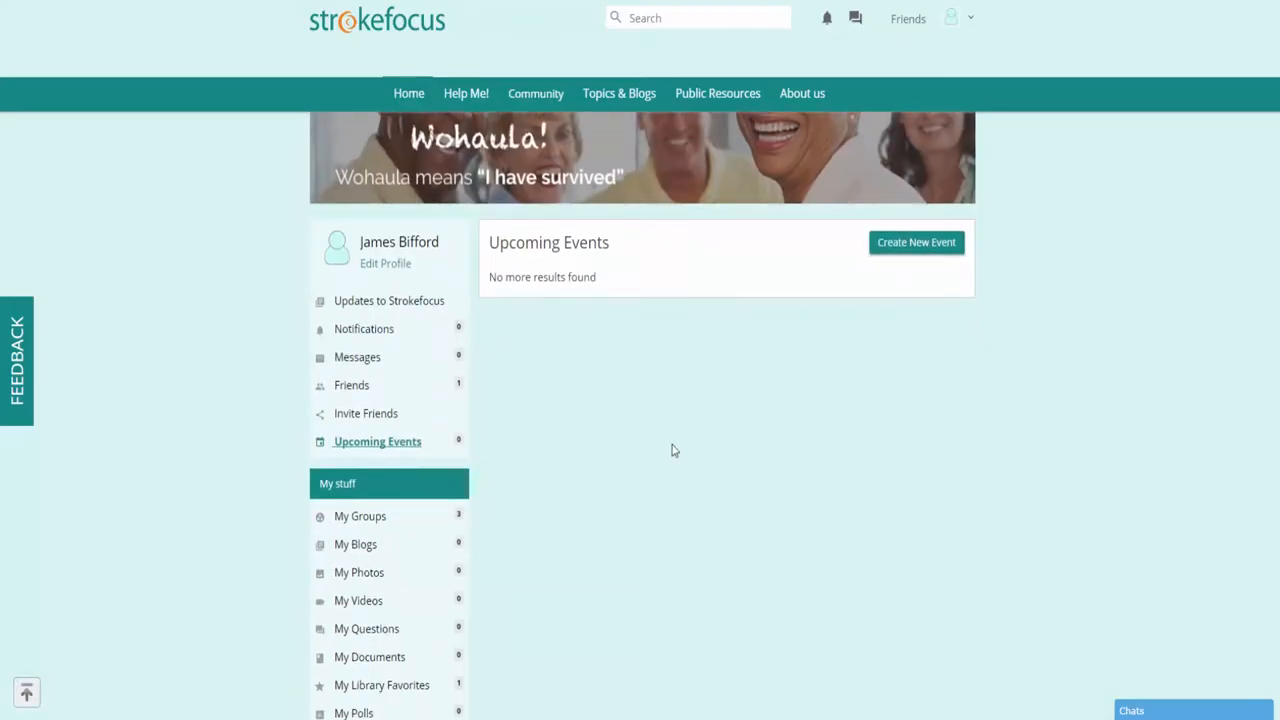
mouse_move(376, 448)
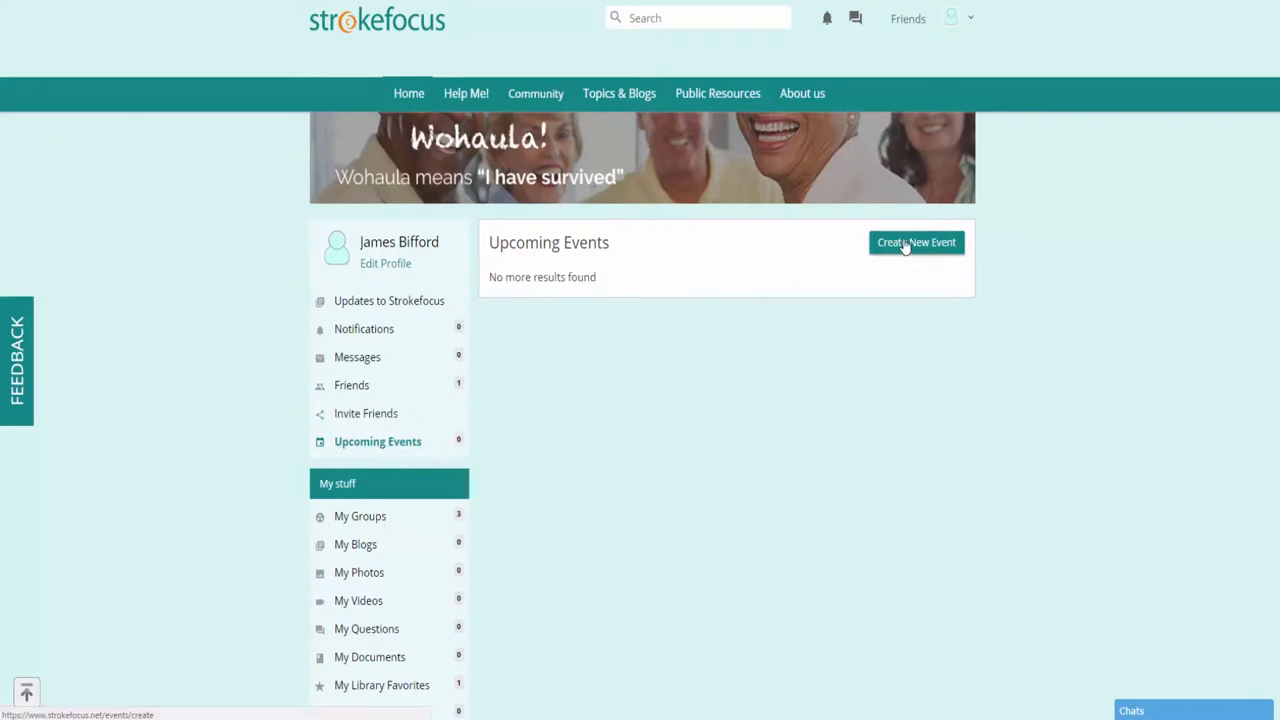
Start a new event from Upcoming Events and review the blank Add New Event fields
click(916, 242)
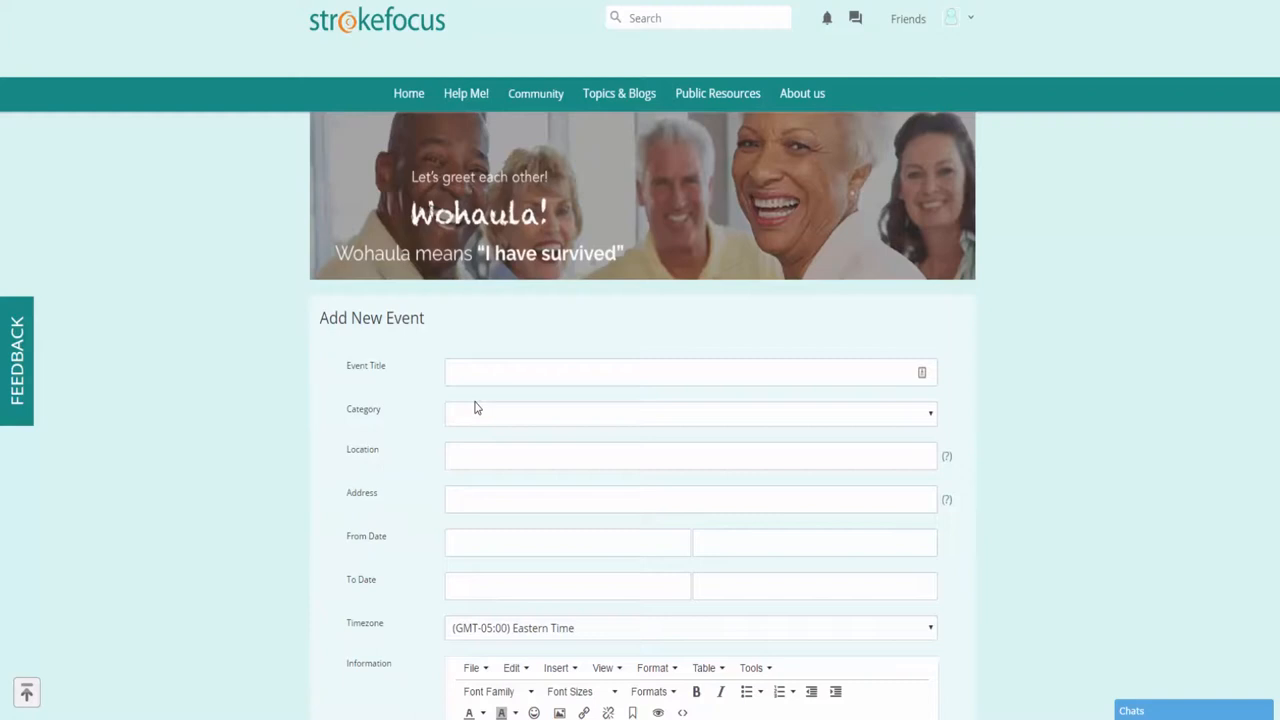
scroll(down, 3)
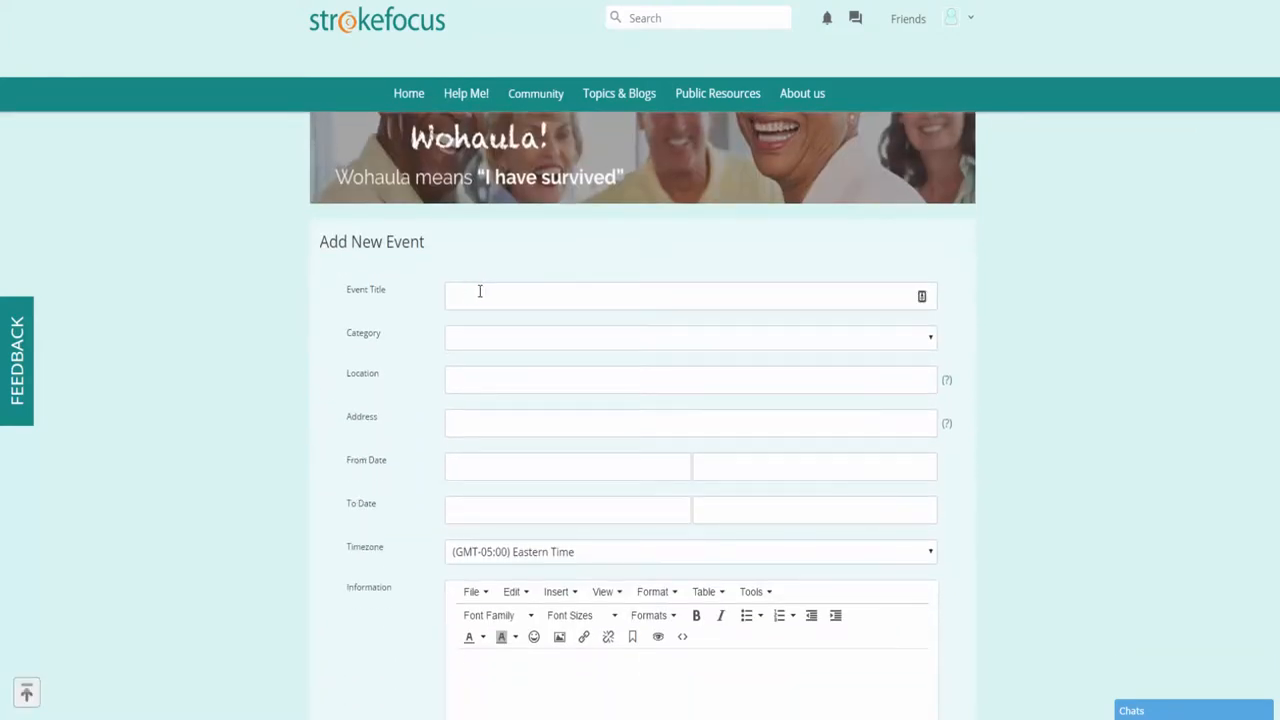
scroll(down, 3)
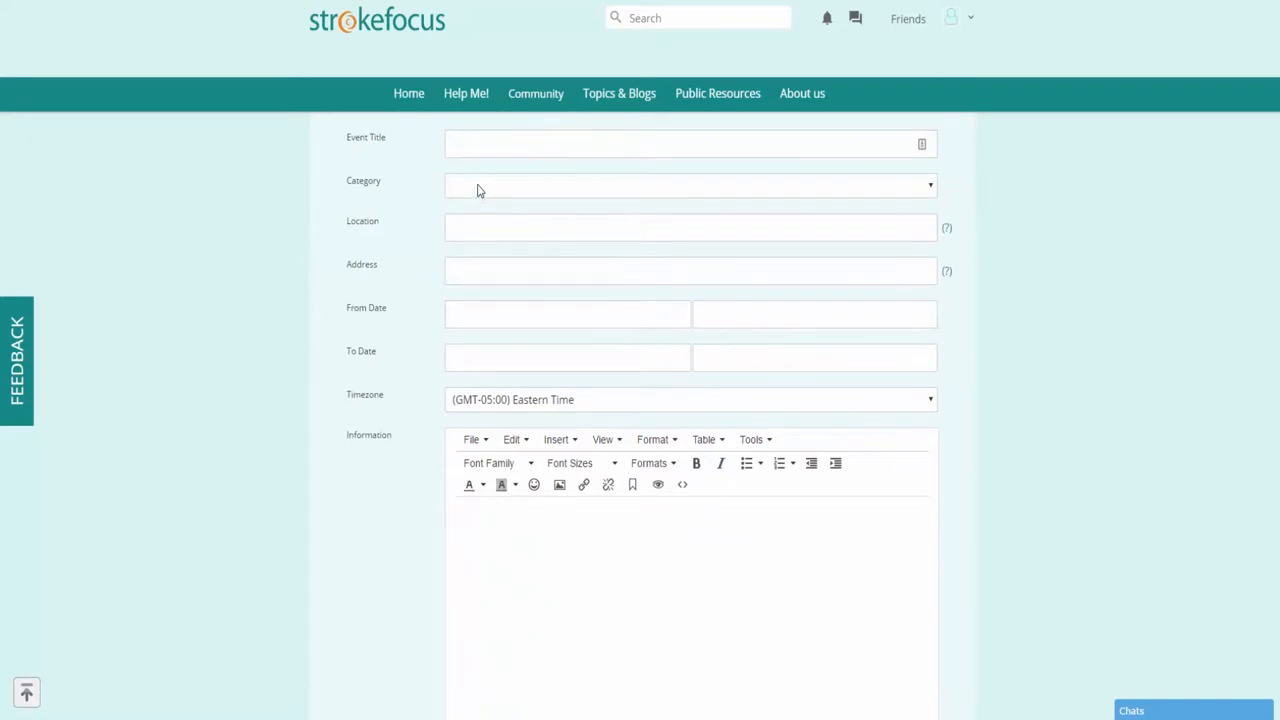
scroll(down, 3)
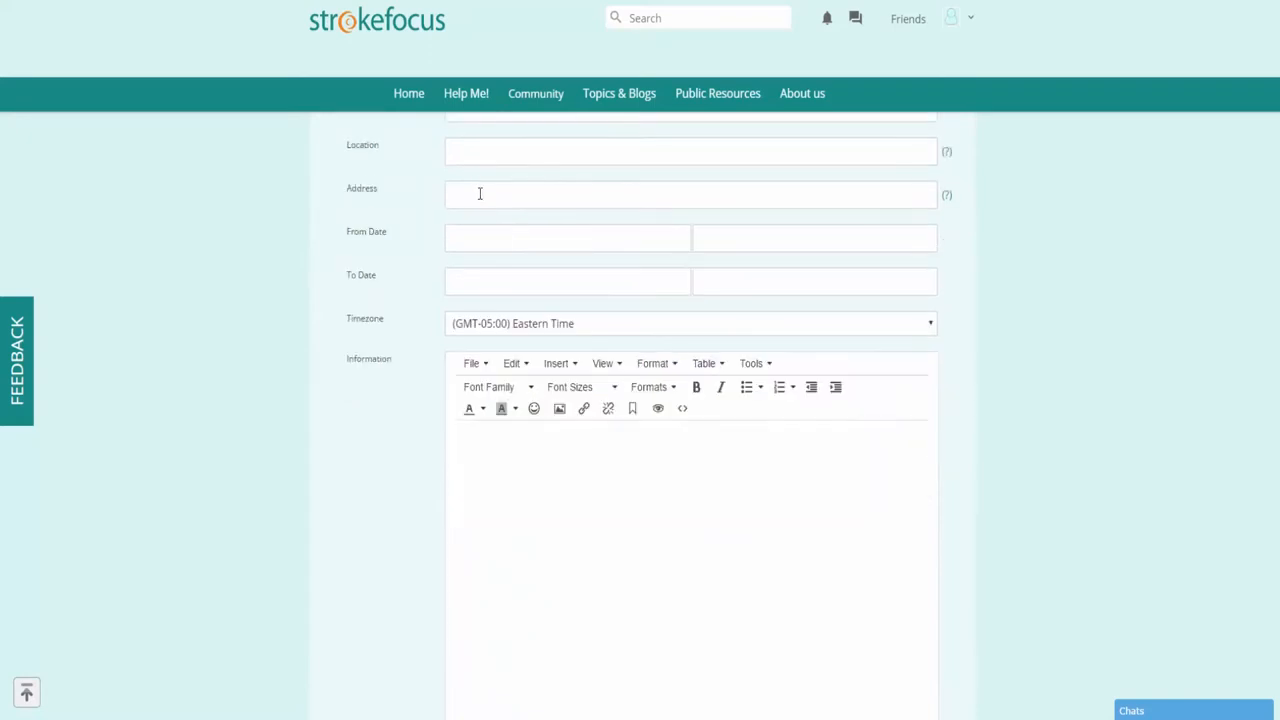
mouse_move(468, 238)
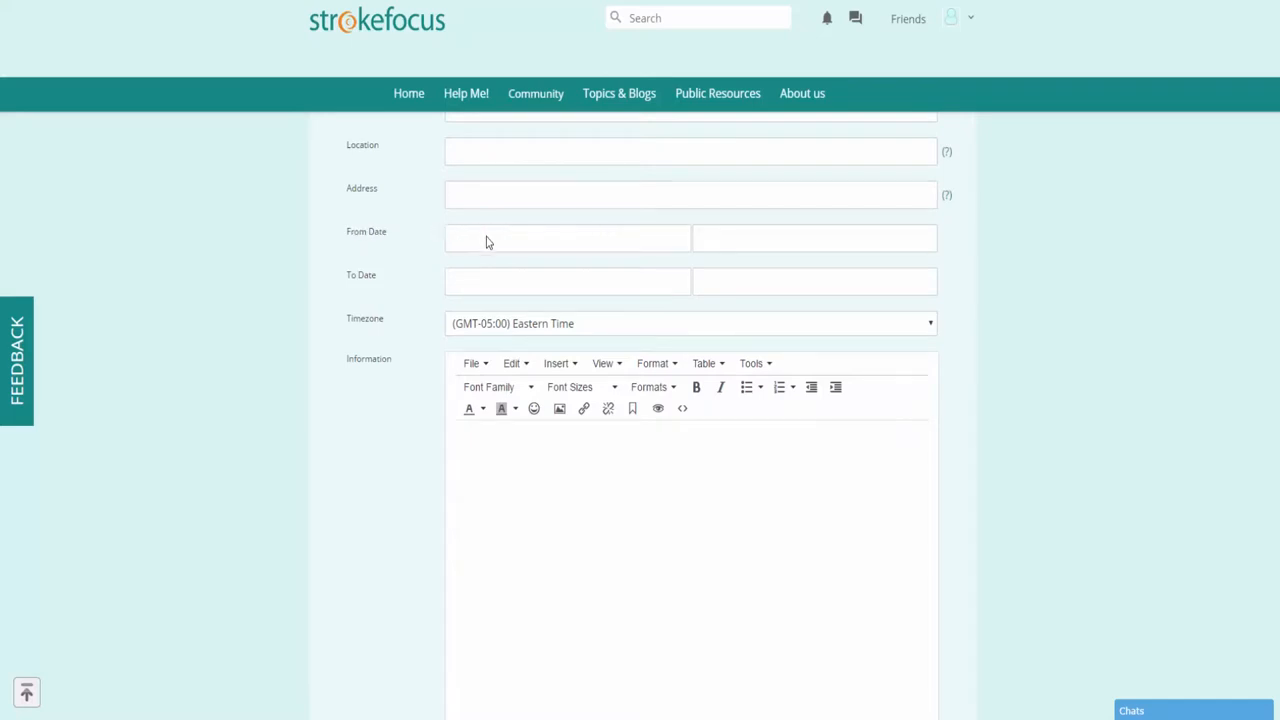
scroll(down, 3)
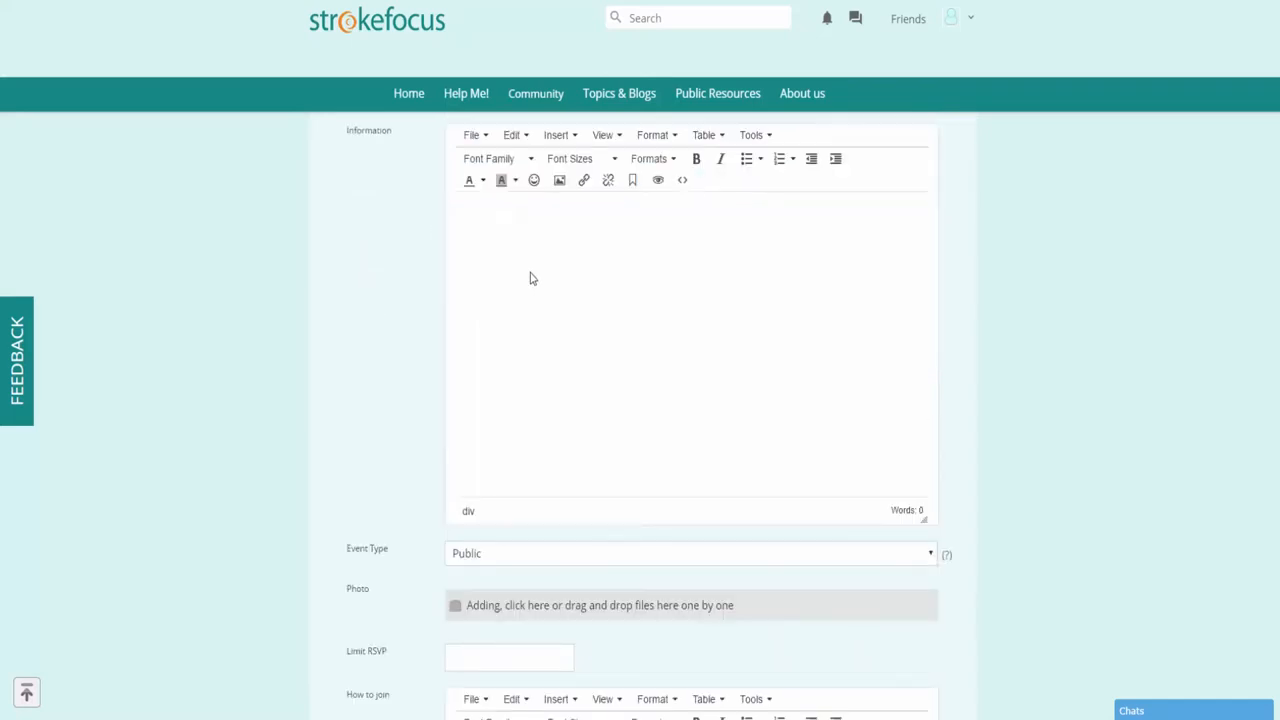
mouse_move(536, 148)
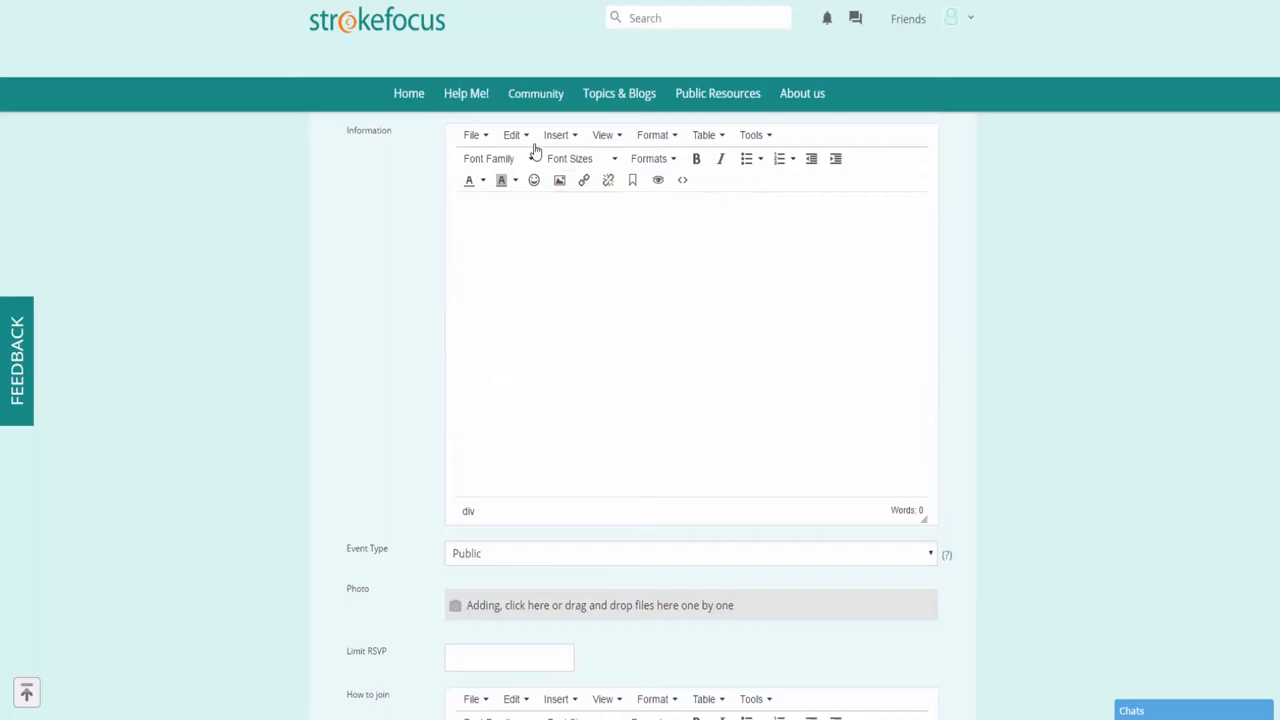
mouse_move(584, 180)
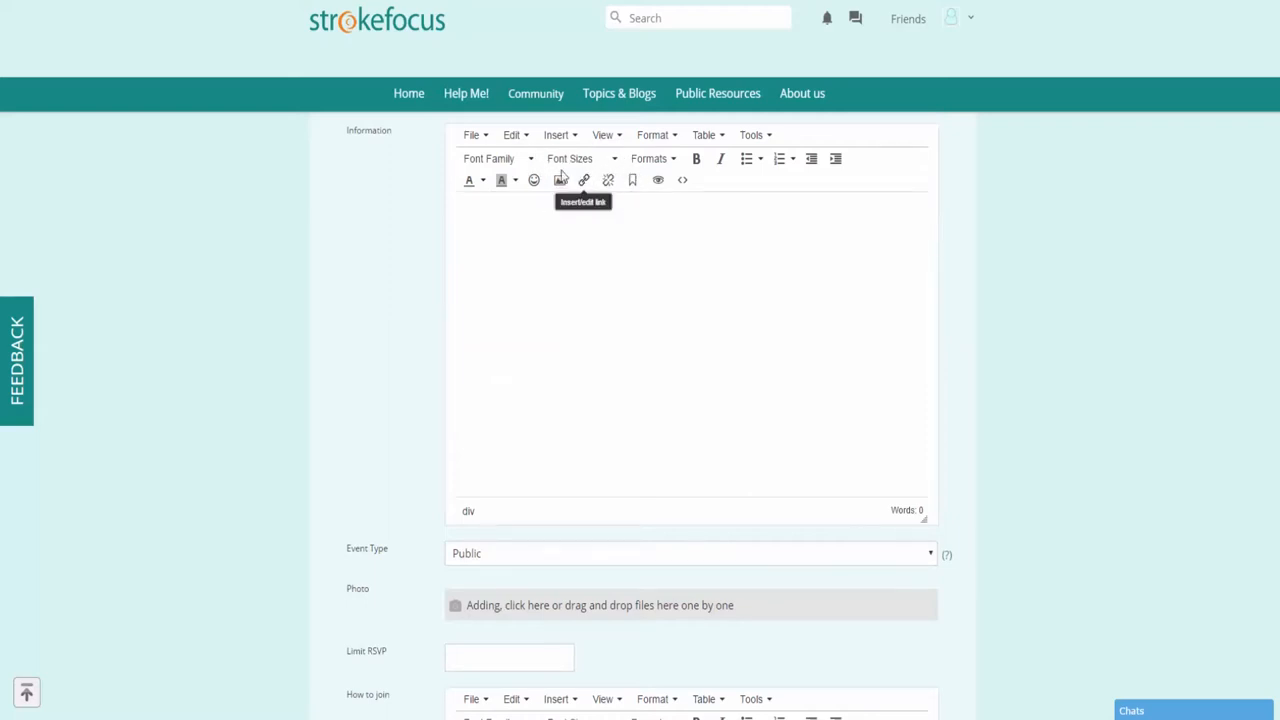
mouse_move(500, 180)
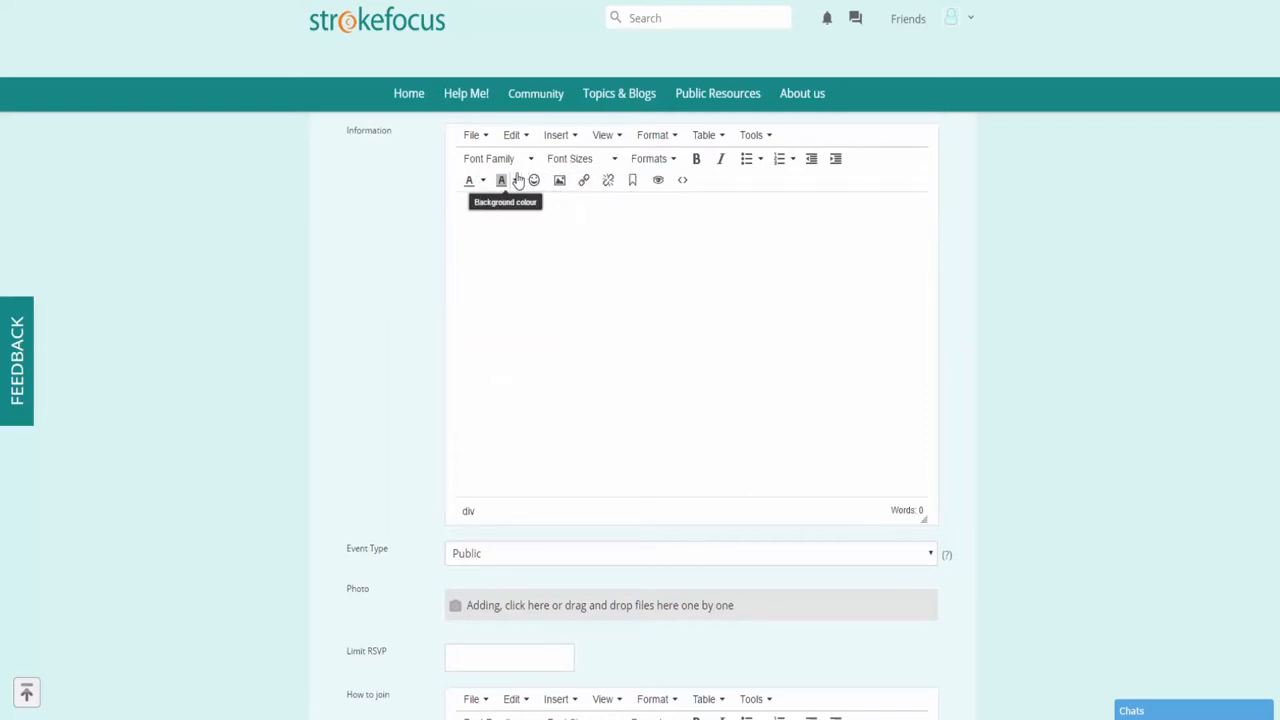
mouse_move(532, 180)
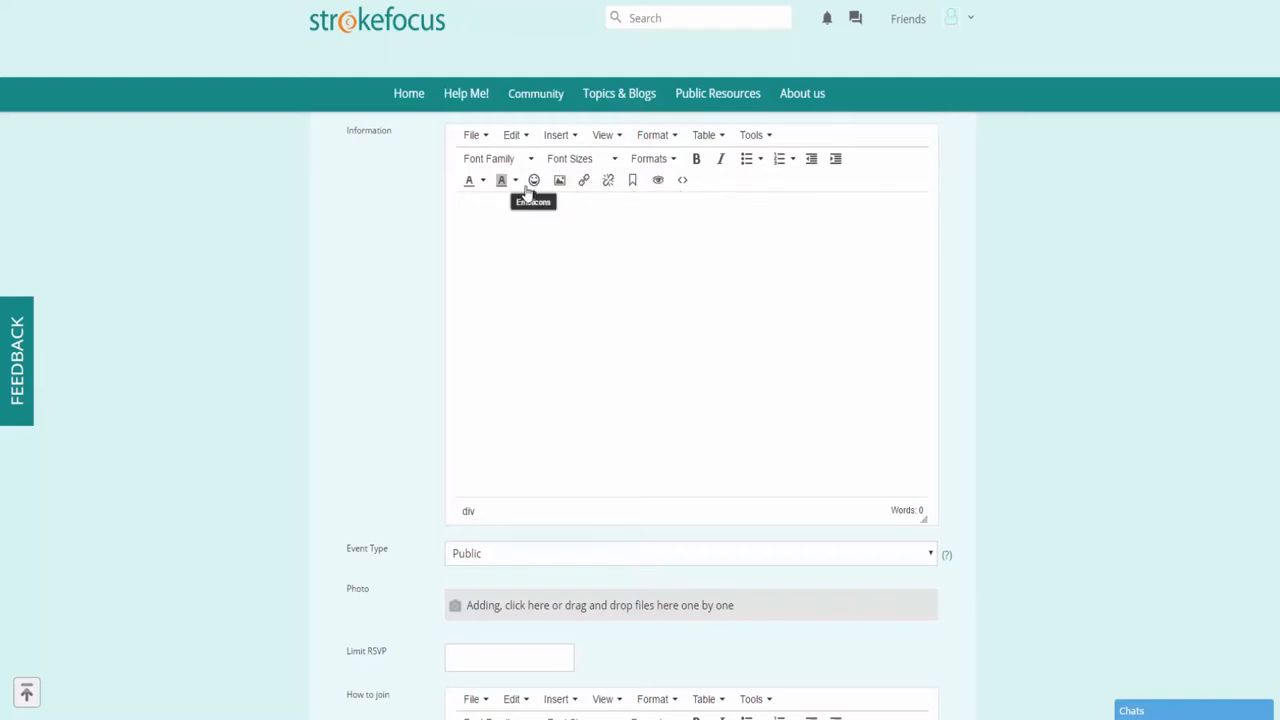
scroll(down, 3)
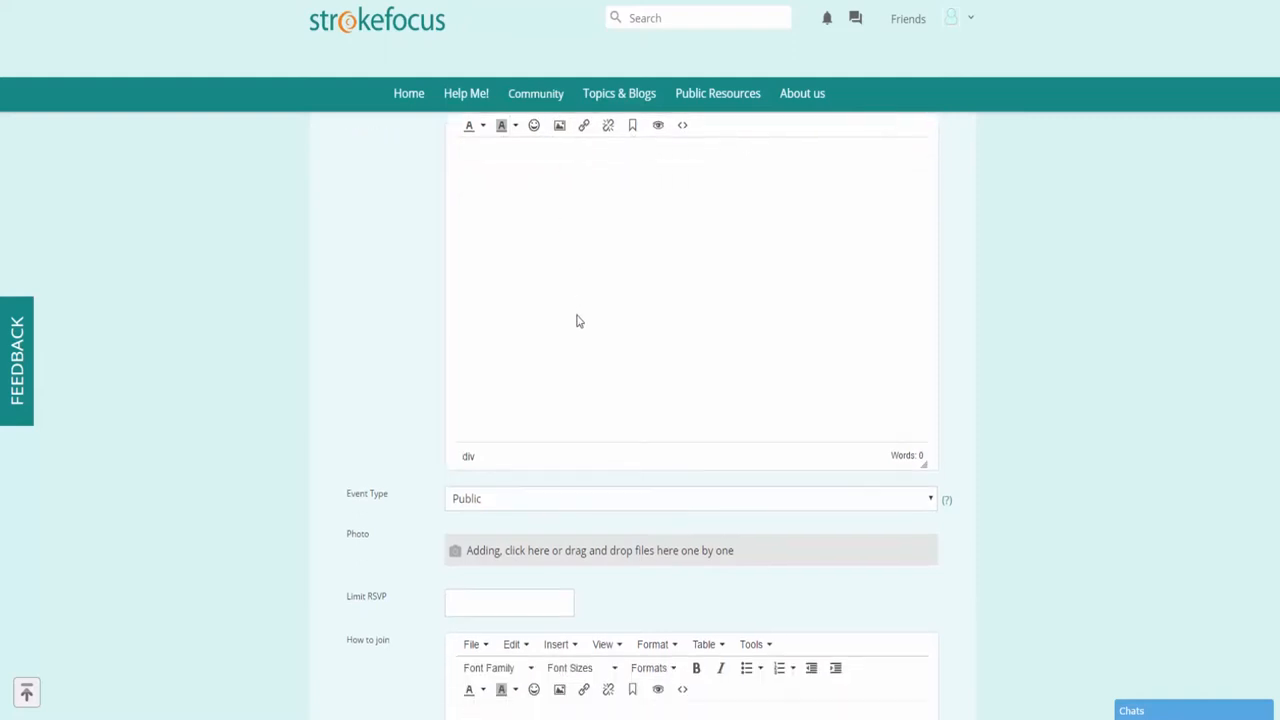
Enter 13 as the event's Limit RSVP value
scroll(down, 3)
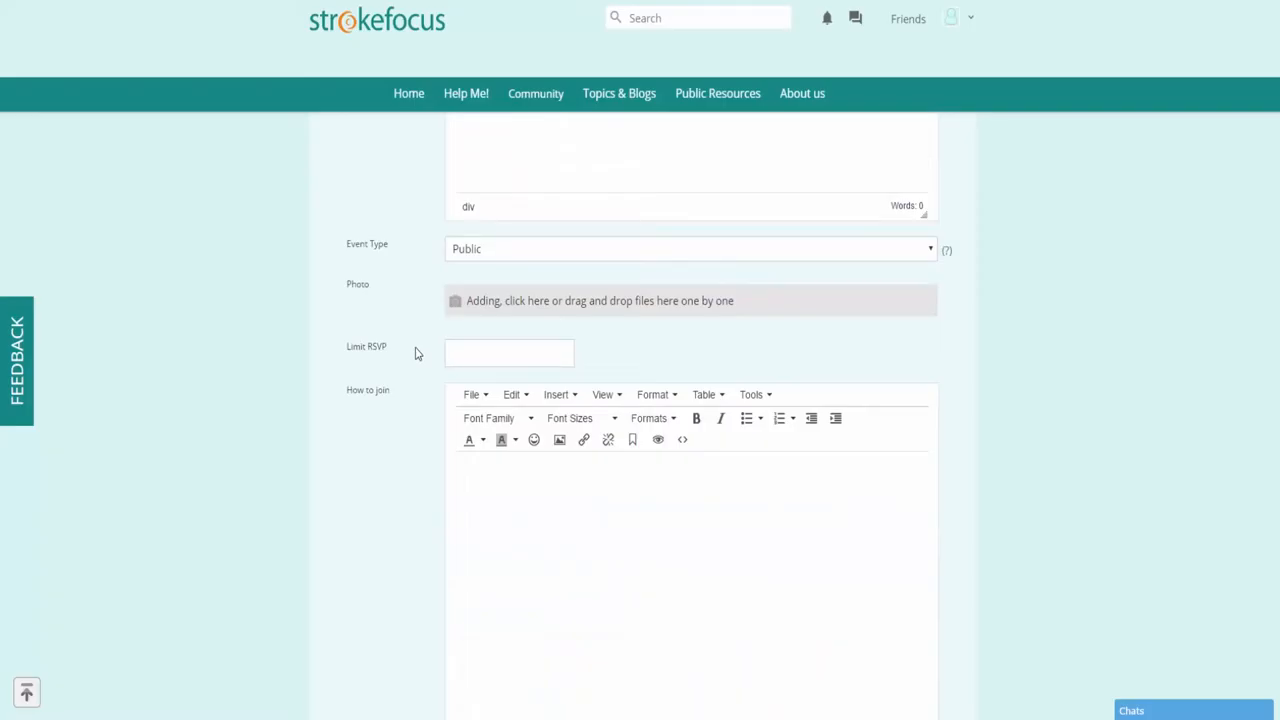
mouse_move(408, 364)
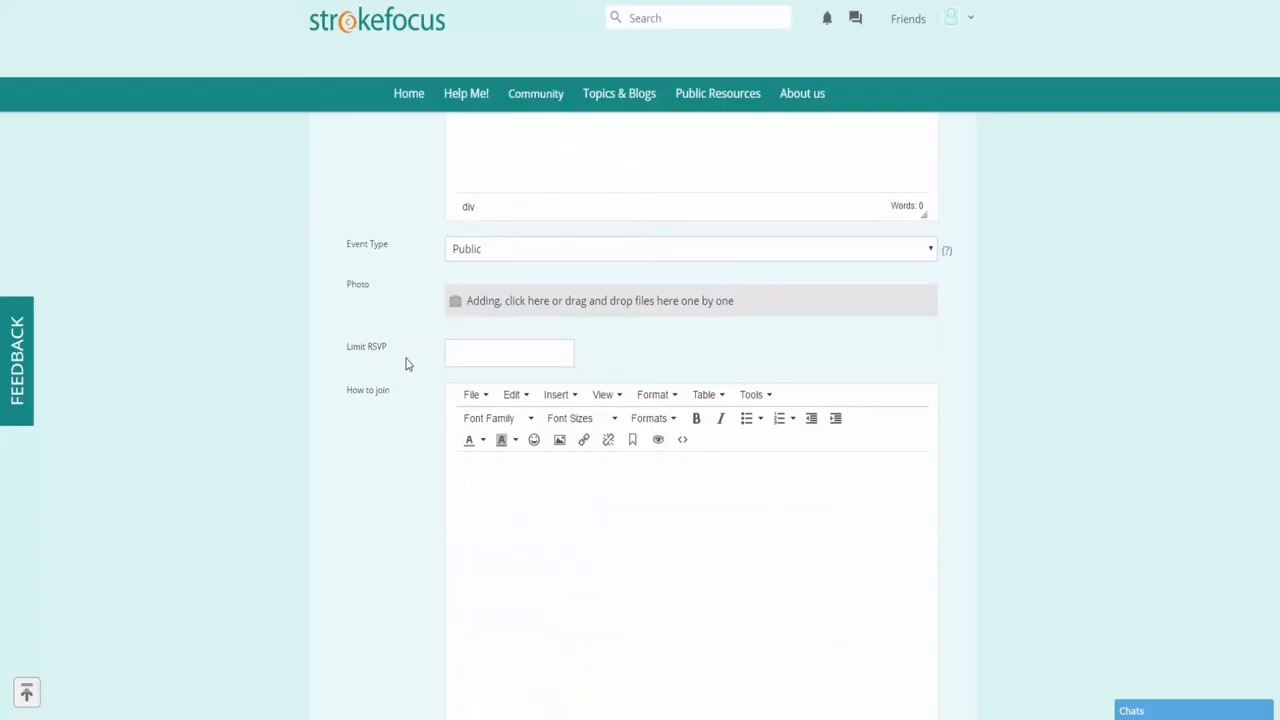
click(508, 352)
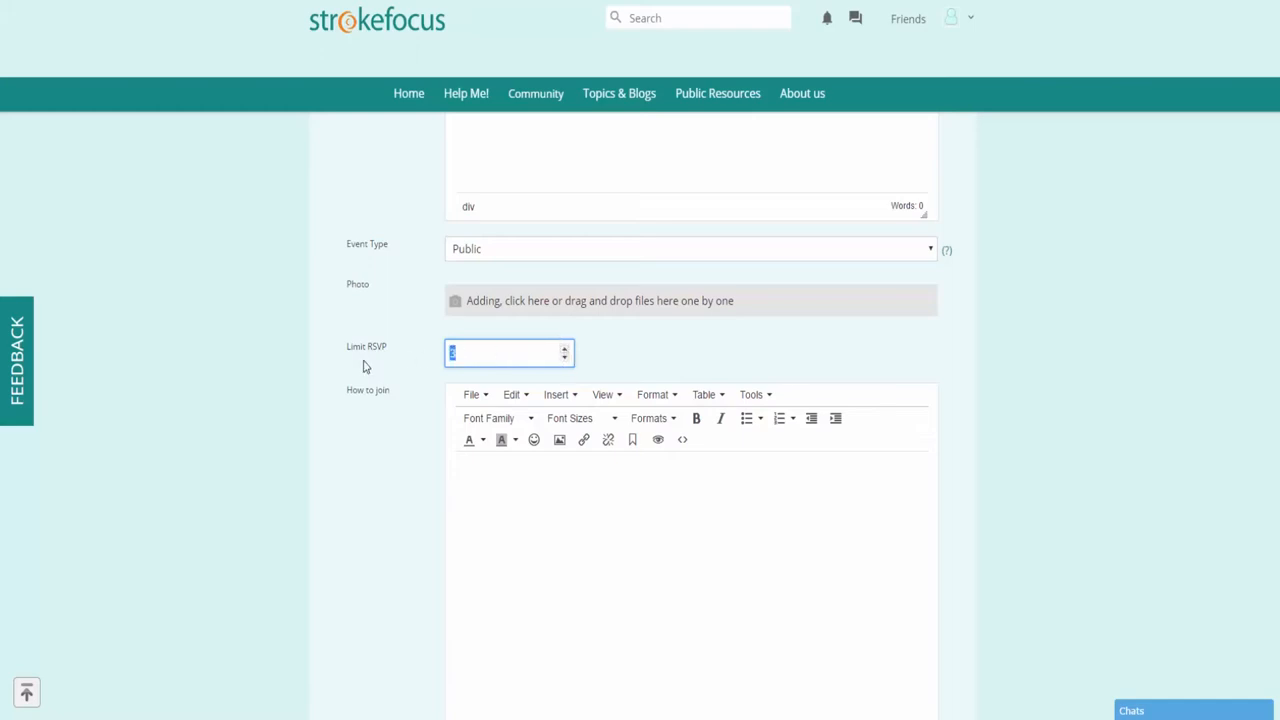
text(13)
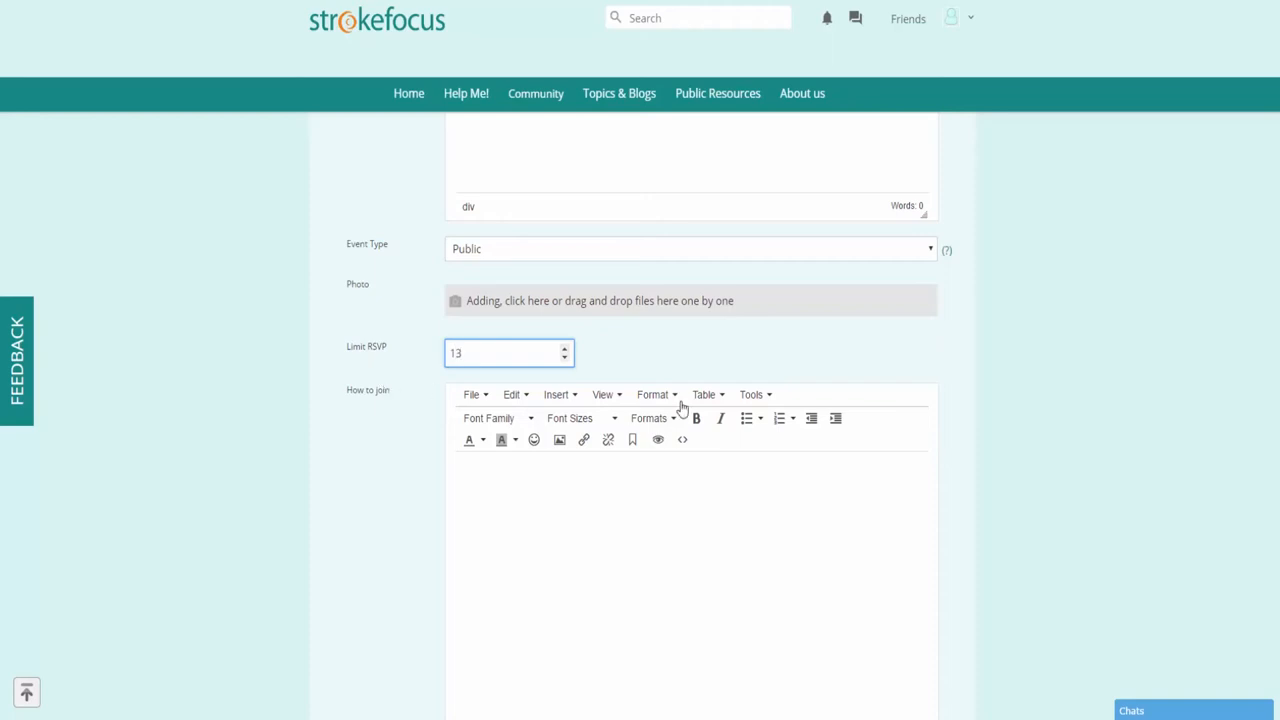